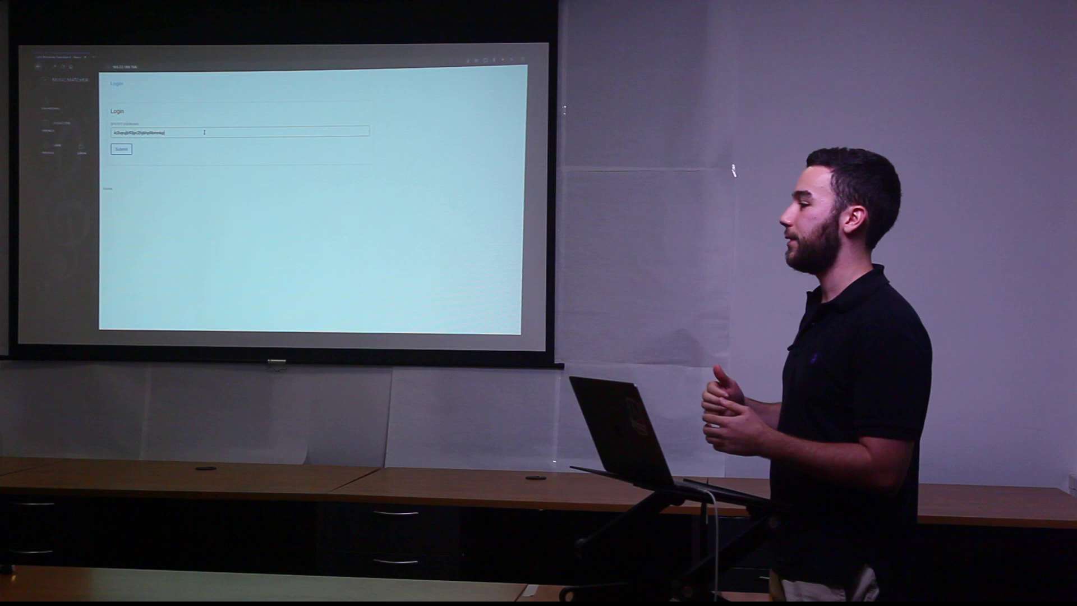
Submit the login with the entered Spotify username to reach the user's profile page
click(121, 149)
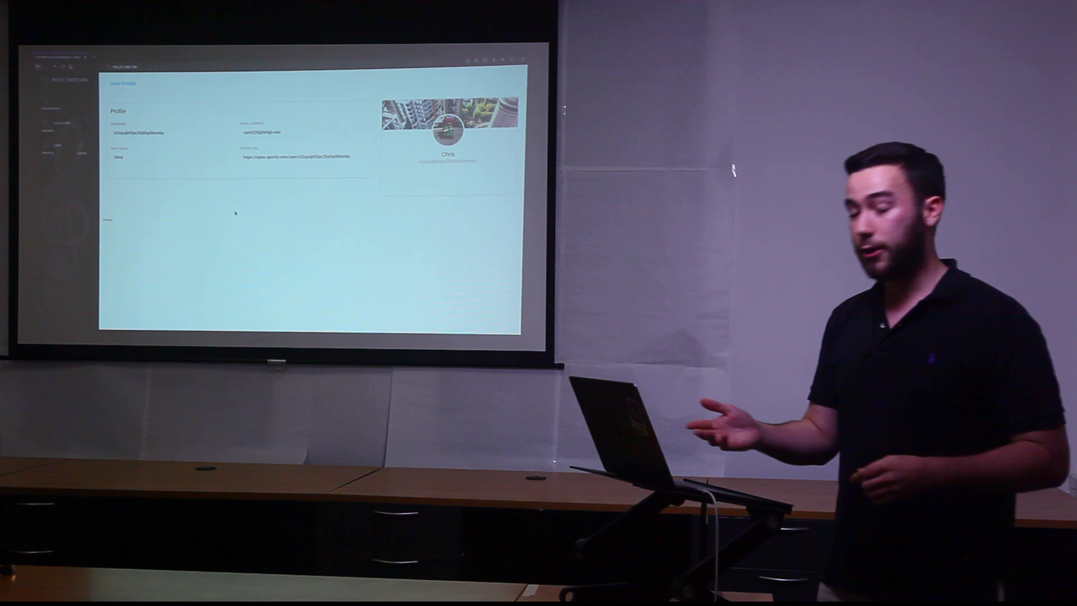